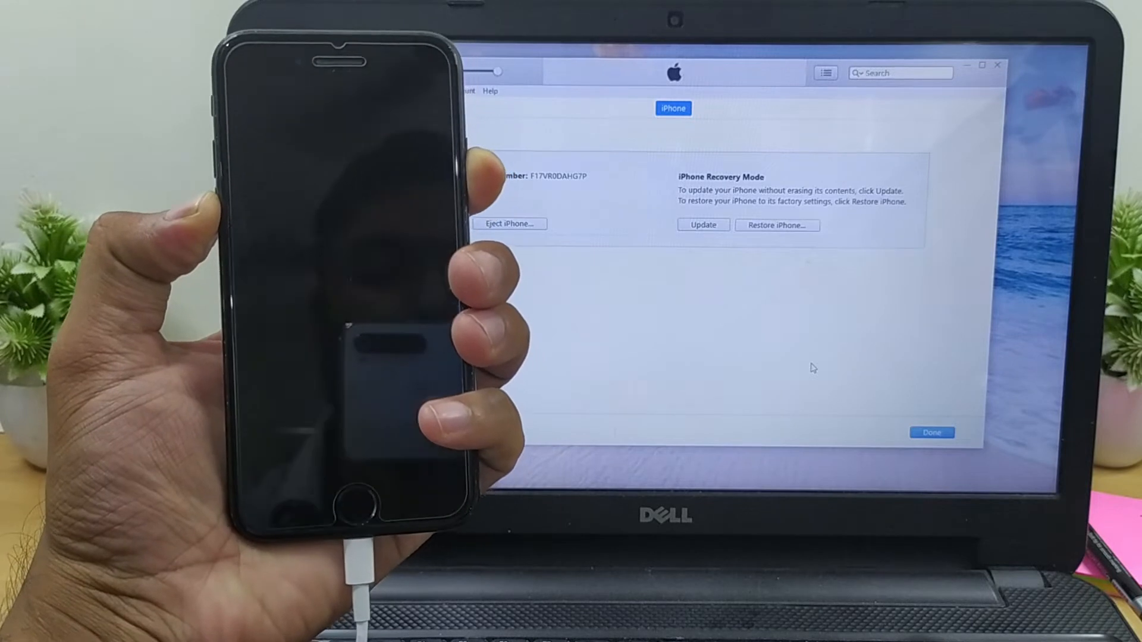
Step: Dismiss the iTunes recovery-mode alert and confirm restoring the iPhone 7 to factory settings
click(932, 432)
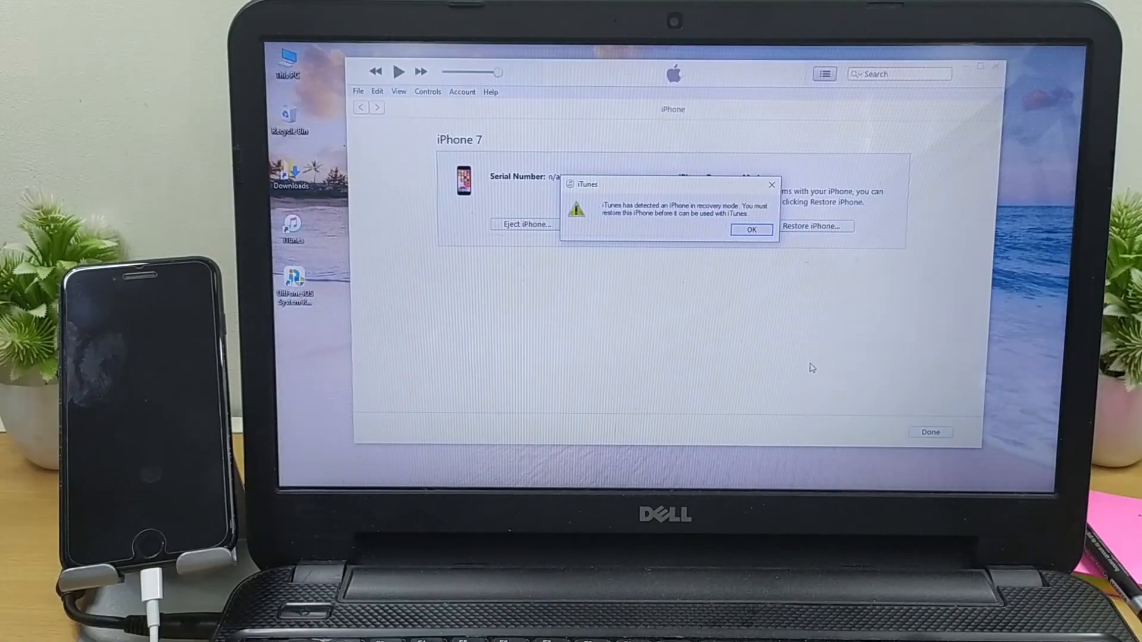
click(751, 229)
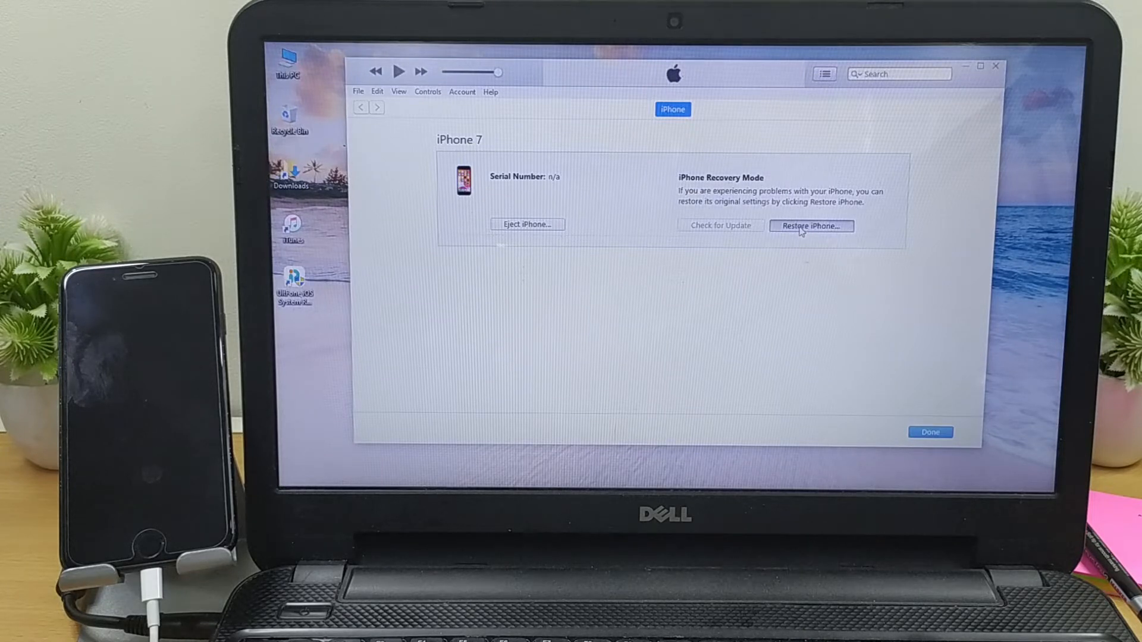
click(811, 226)
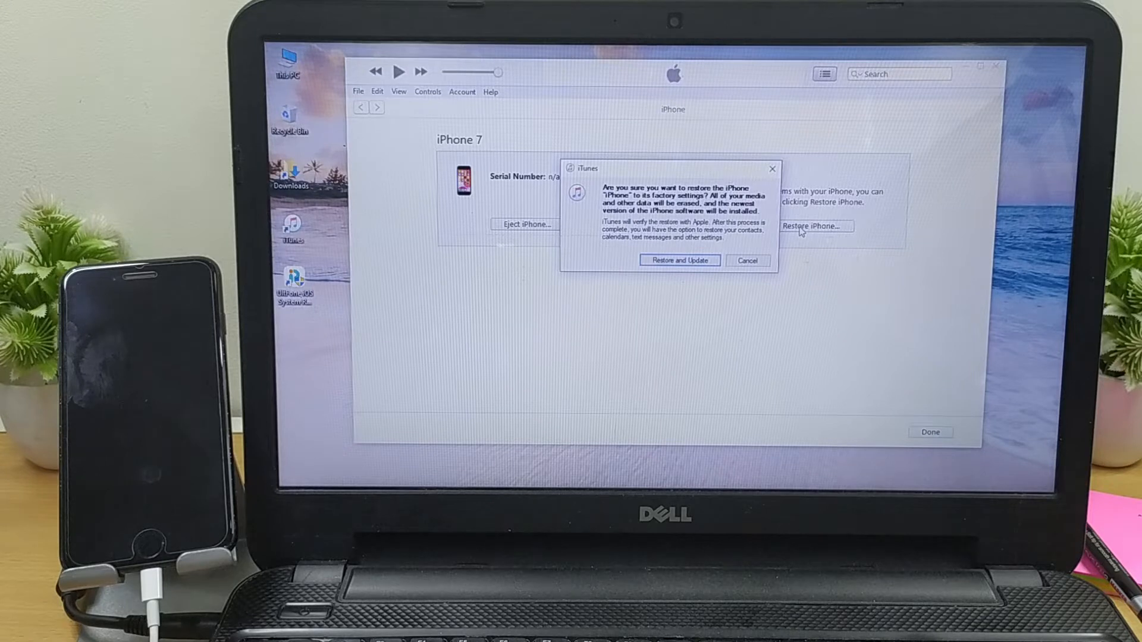
click(678, 260)
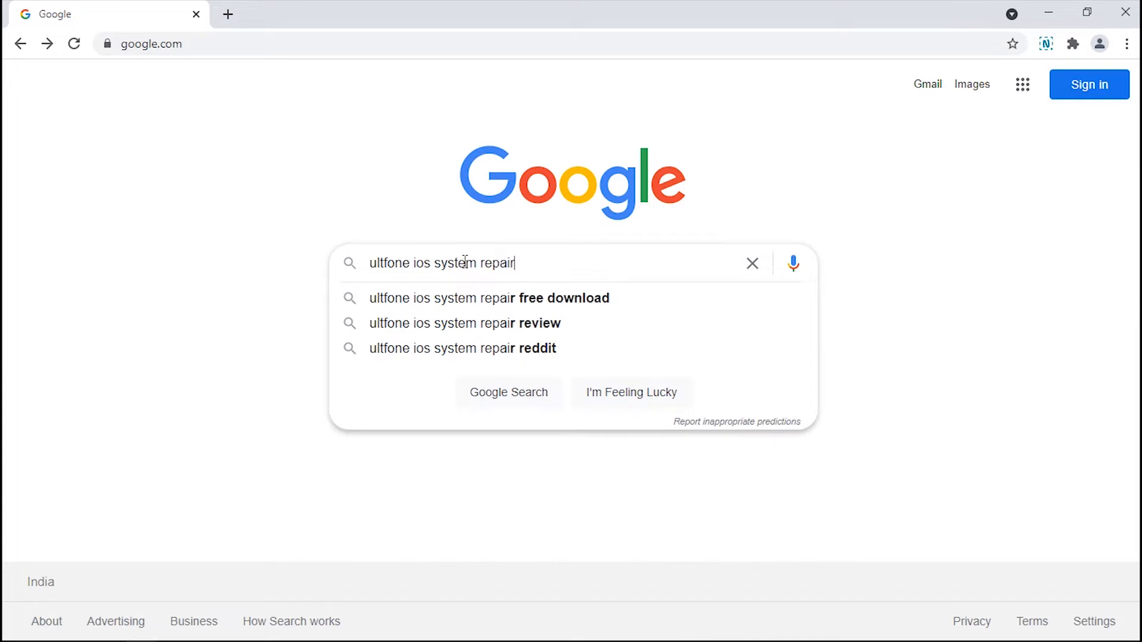
Step: Search for UltFone iOS System Repair and open the [Official] result page
key(Return)
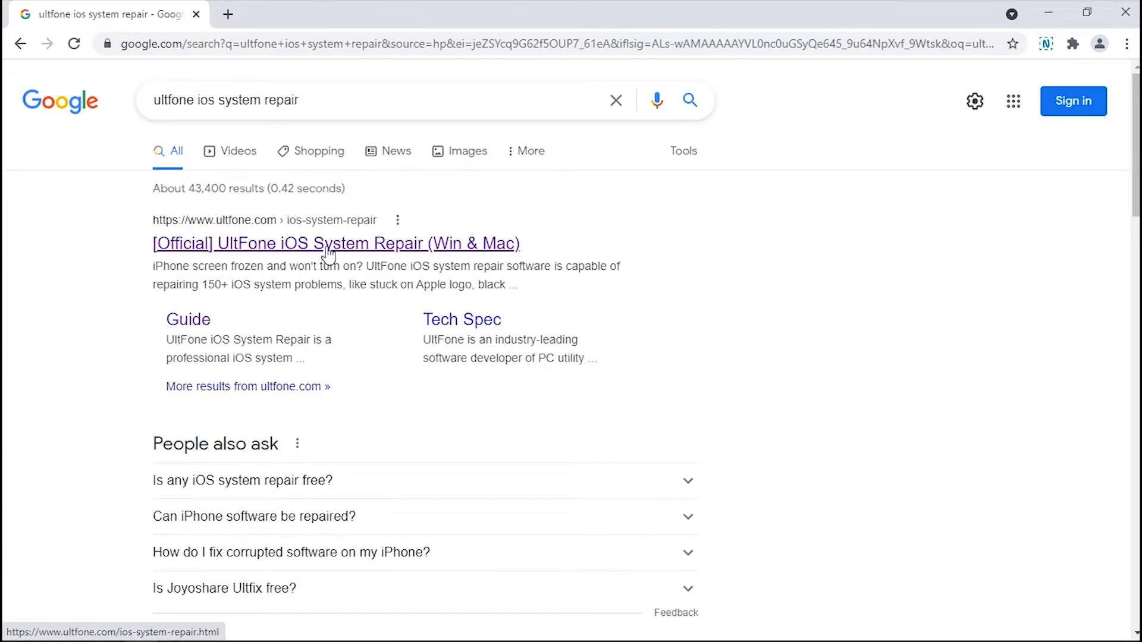
click(335, 243)
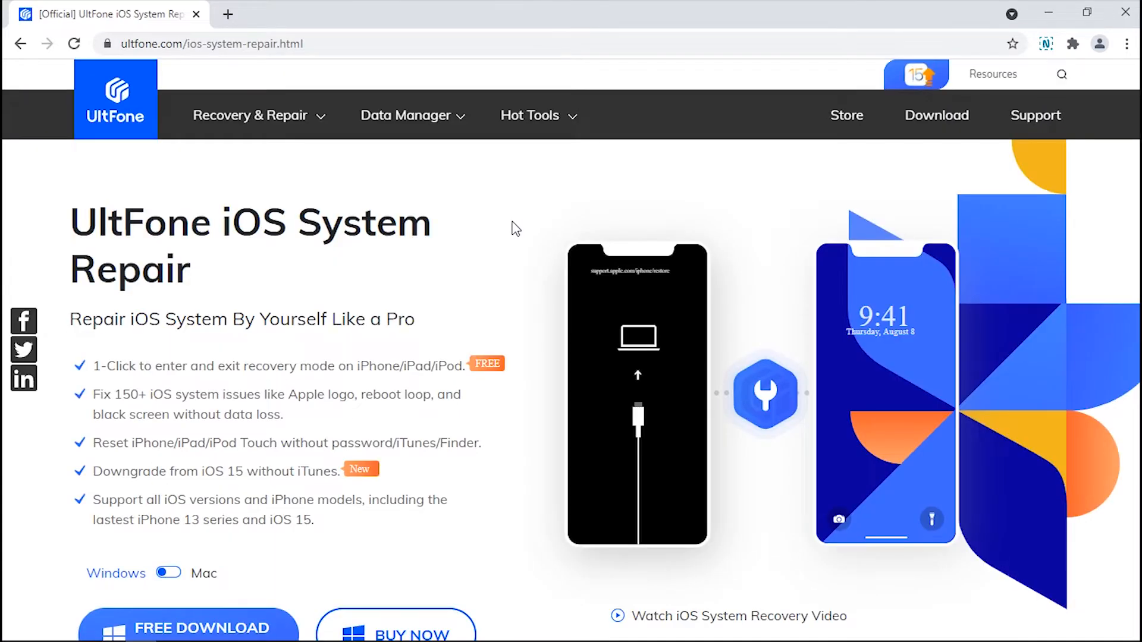
scroll(down, 3)
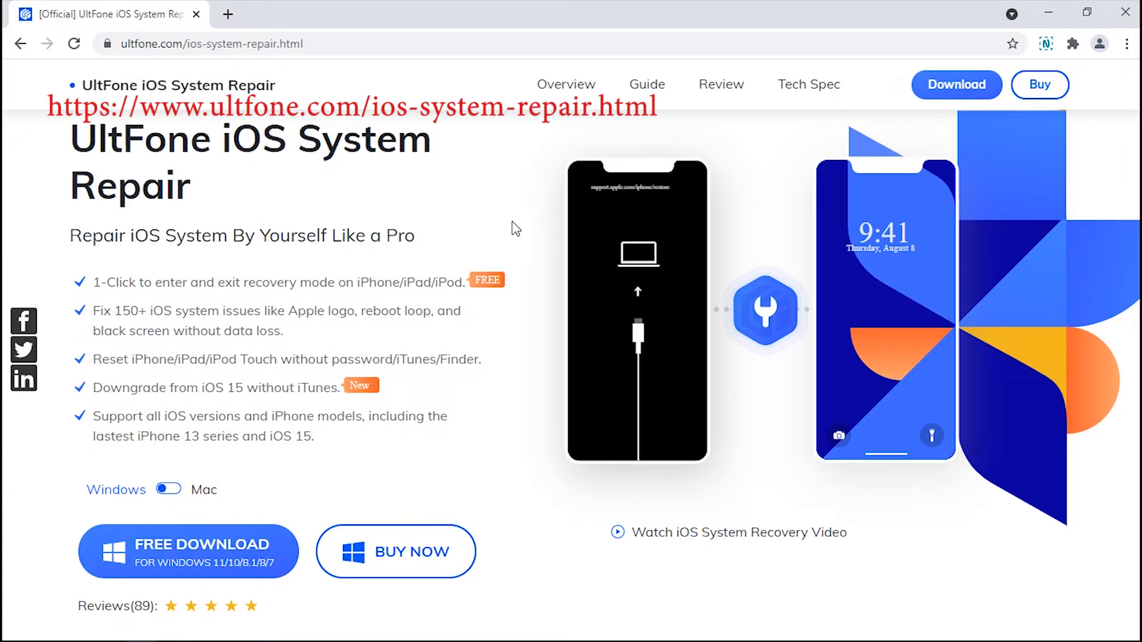
mouse_move(248, 558)
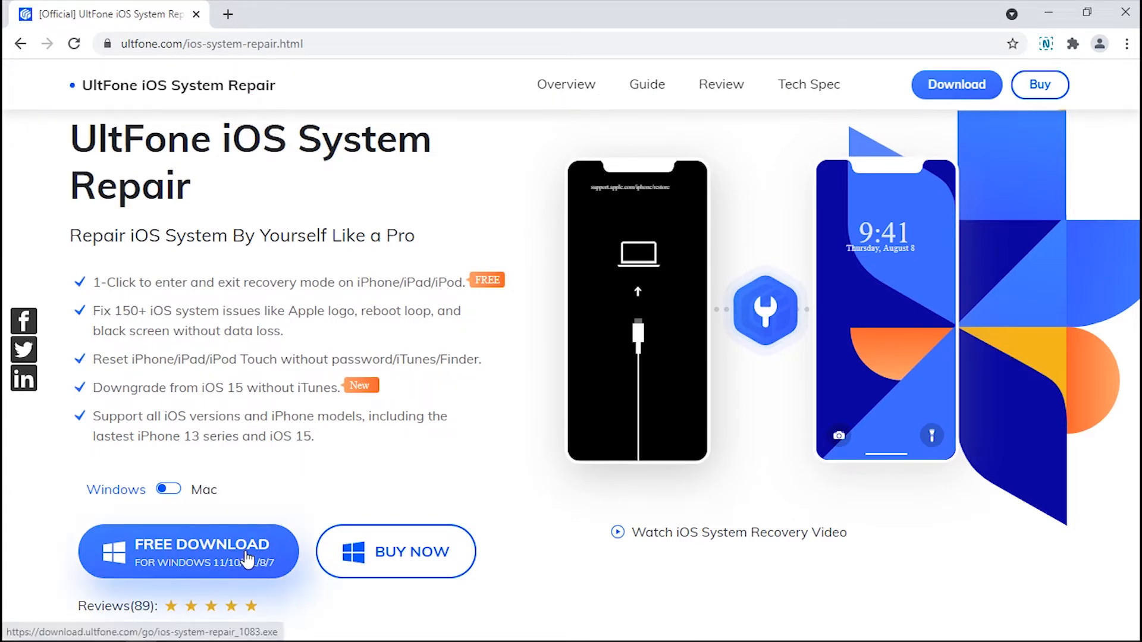
Step: Download ios-system-repair.exe for Windows, run it, and begin installation
click(188, 551)
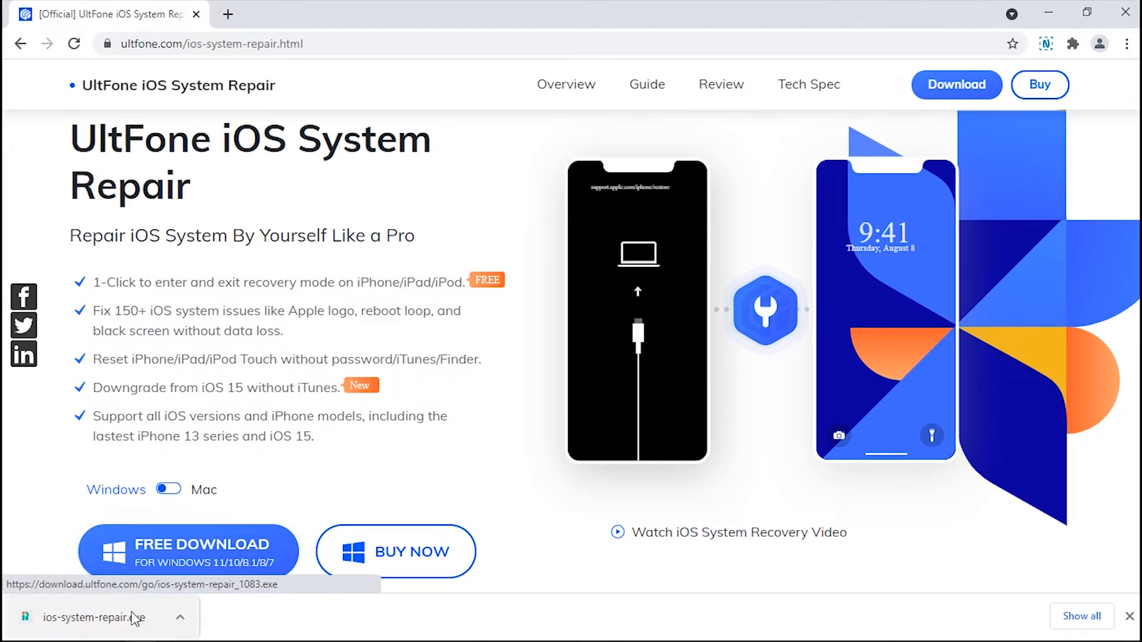
click(91, 617)
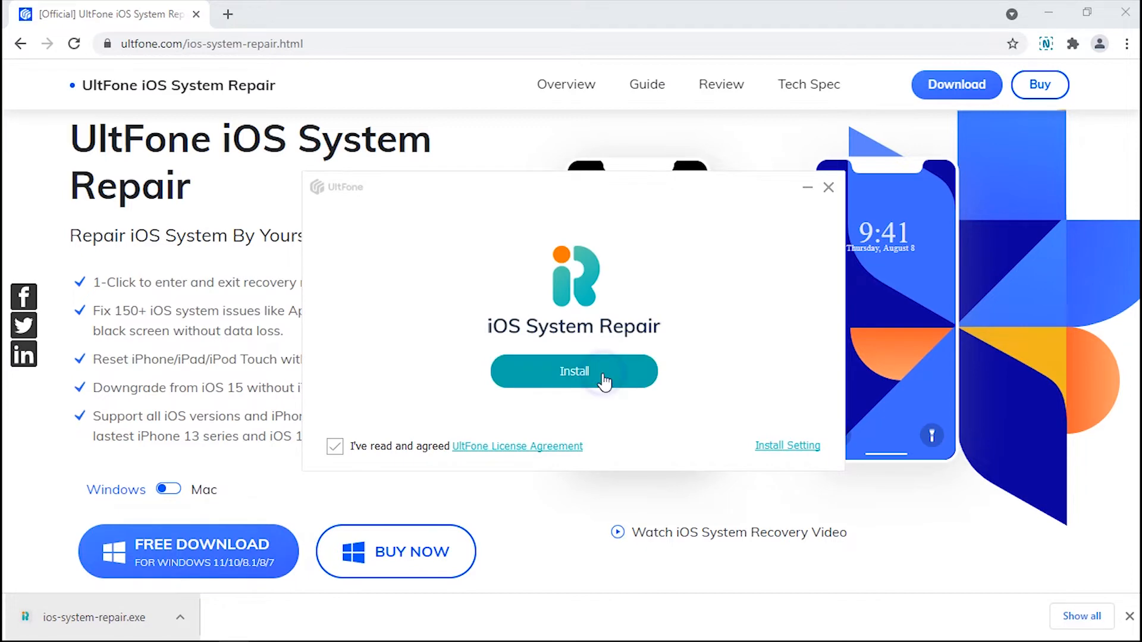
click(573, 370)
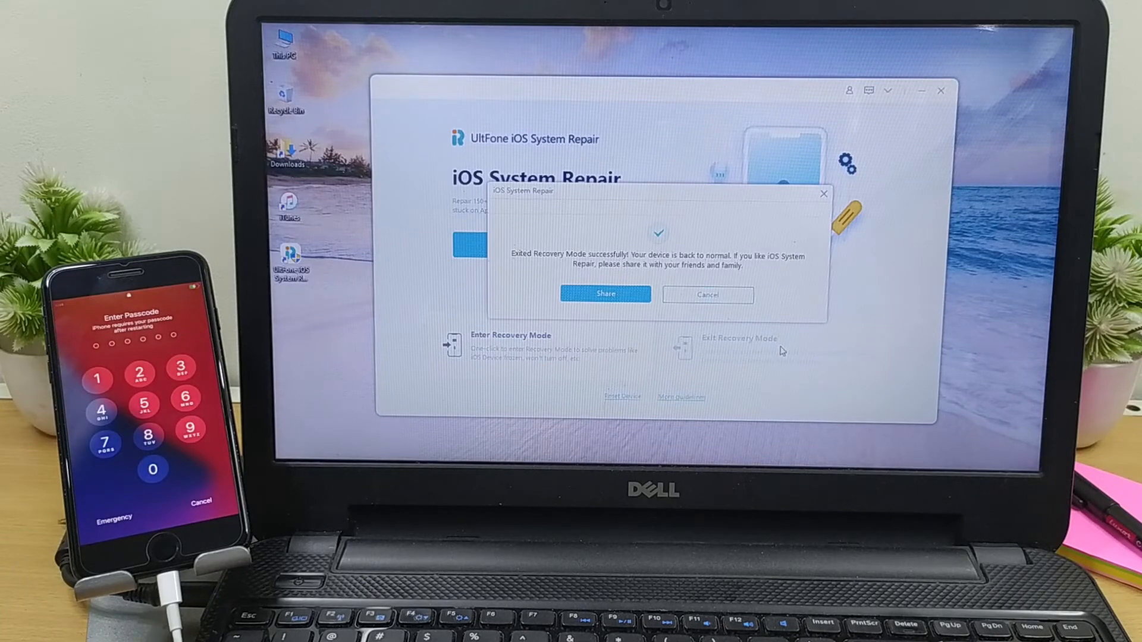
Step: Close the recovery-exit success message, start repair, and choose Standard Repair
click(705, 294)
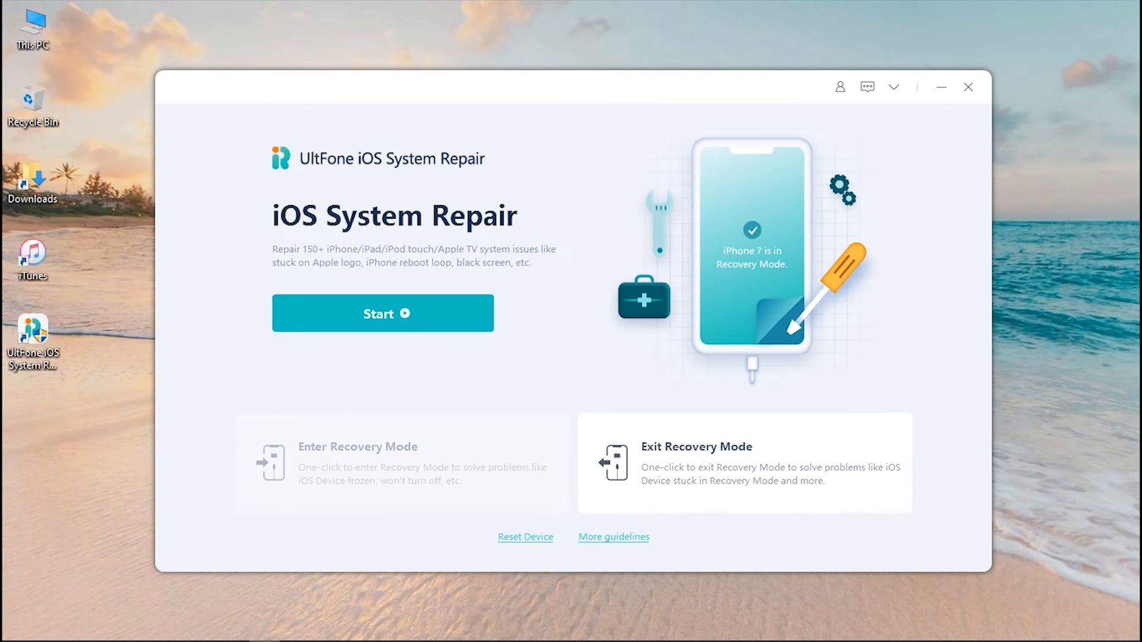
mouse_move(505, 204)
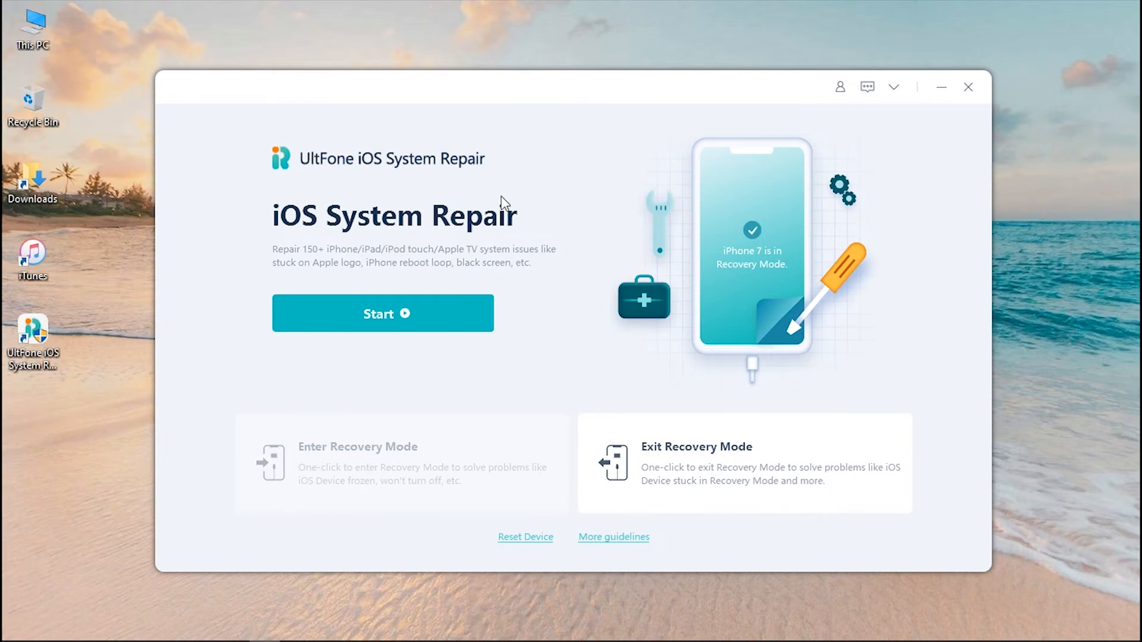
click(382, 314)
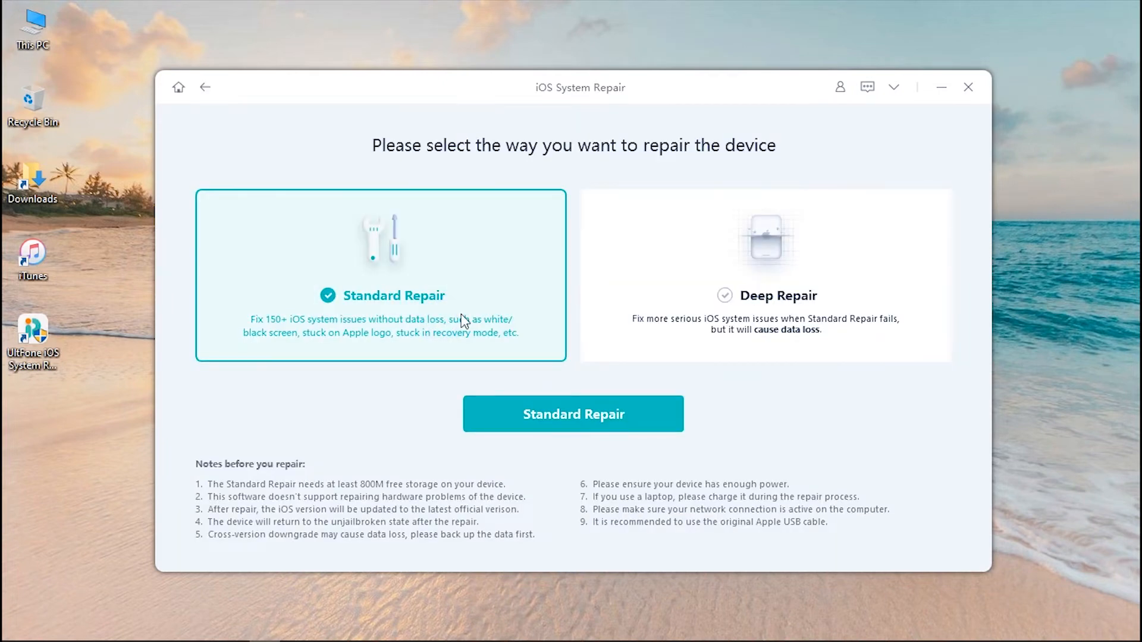
mouse_move(522, 402)
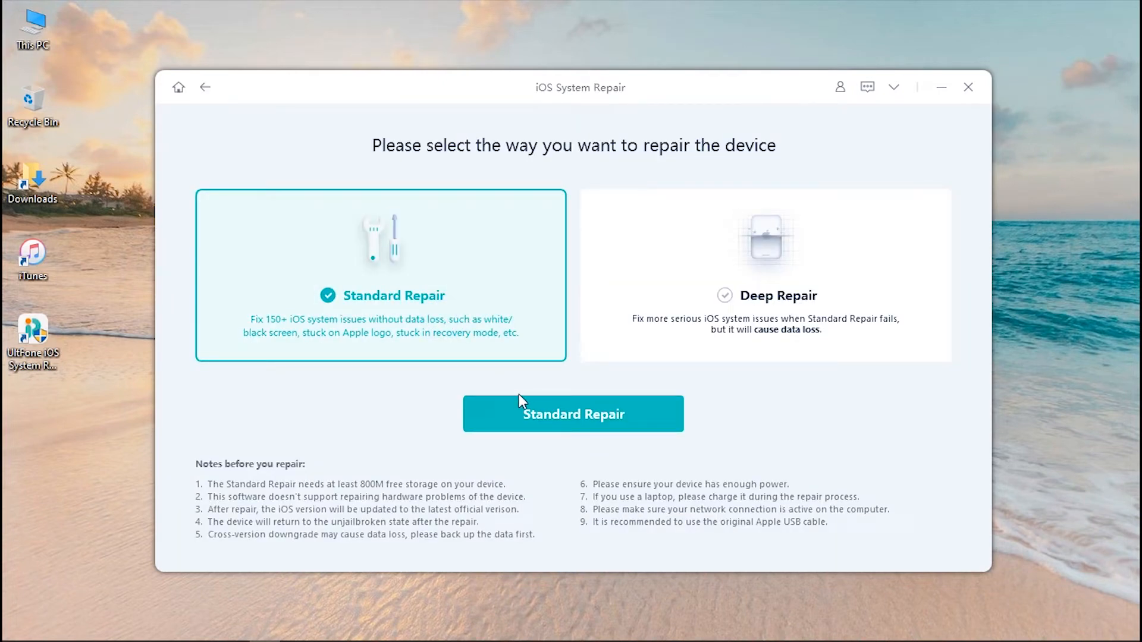
click(572, 414)
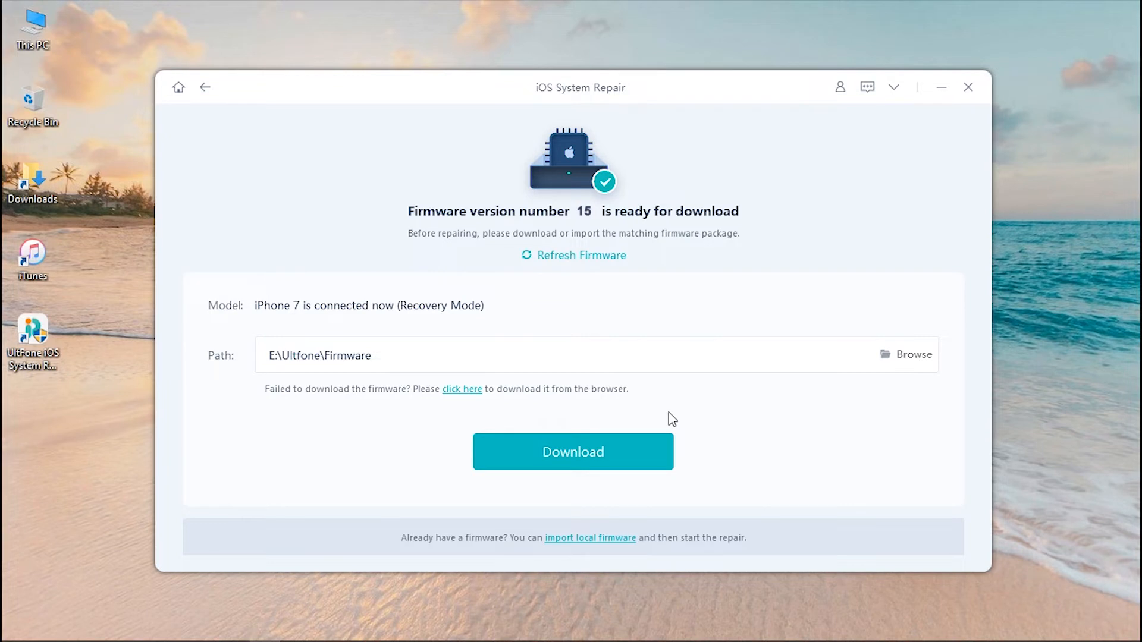
Step: Download the firmware 15 package and start the Standard Repair
click(573, 452)
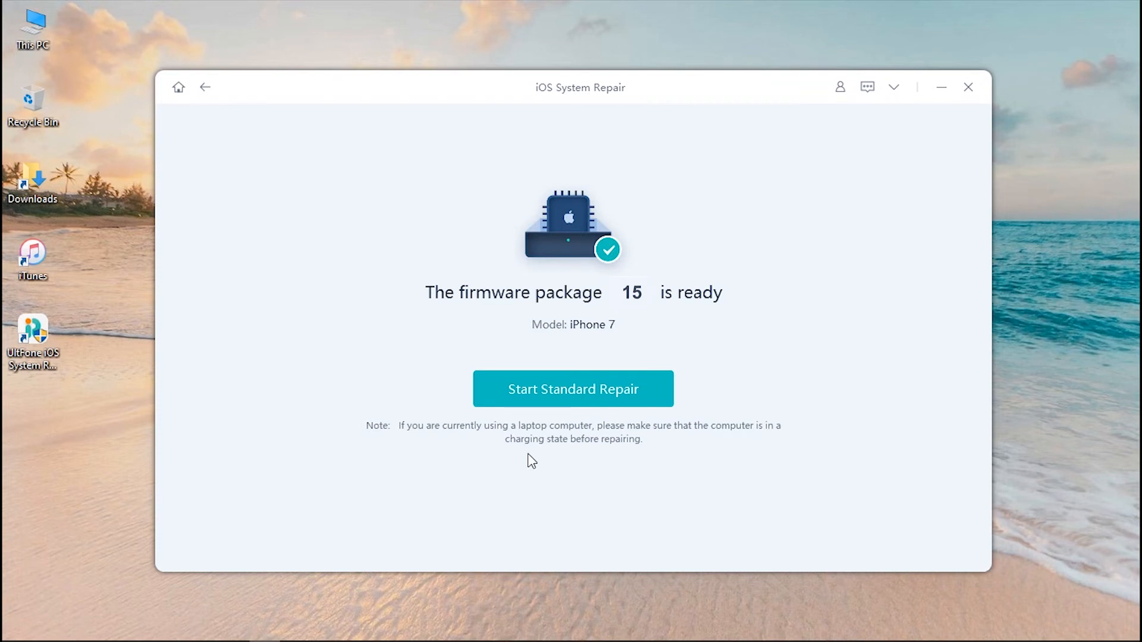
click(573, 389)
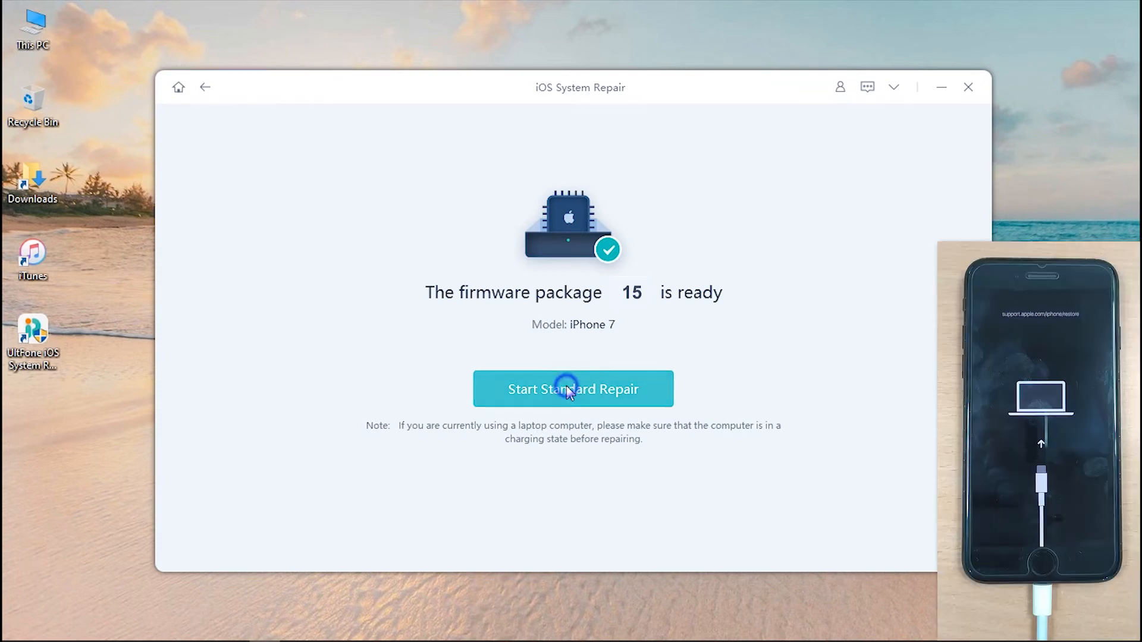
click(574, 389)
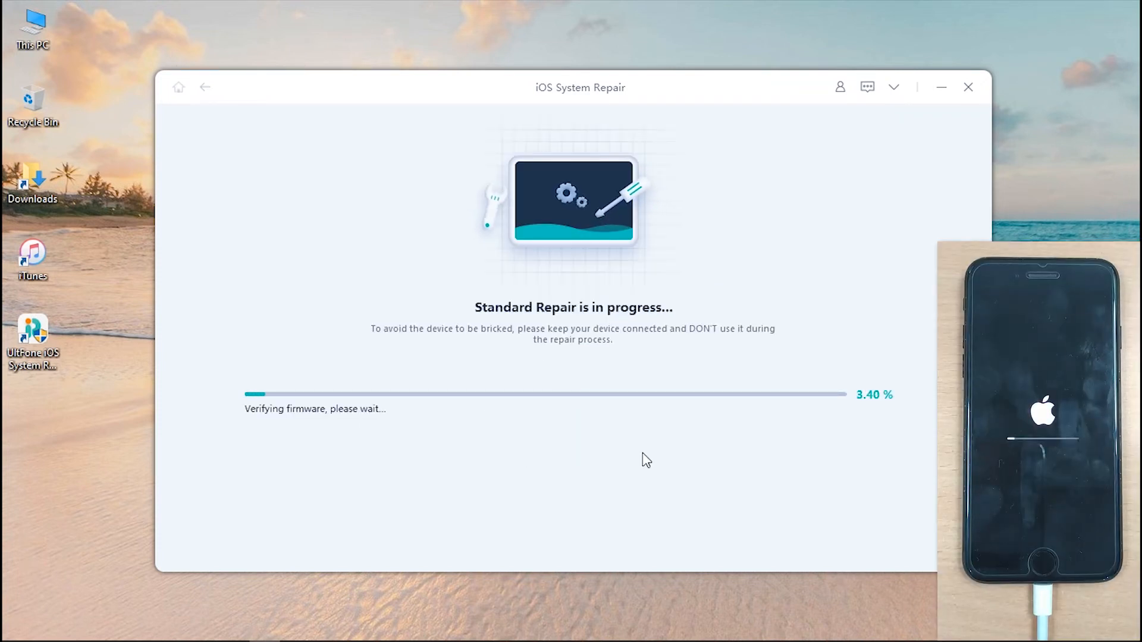